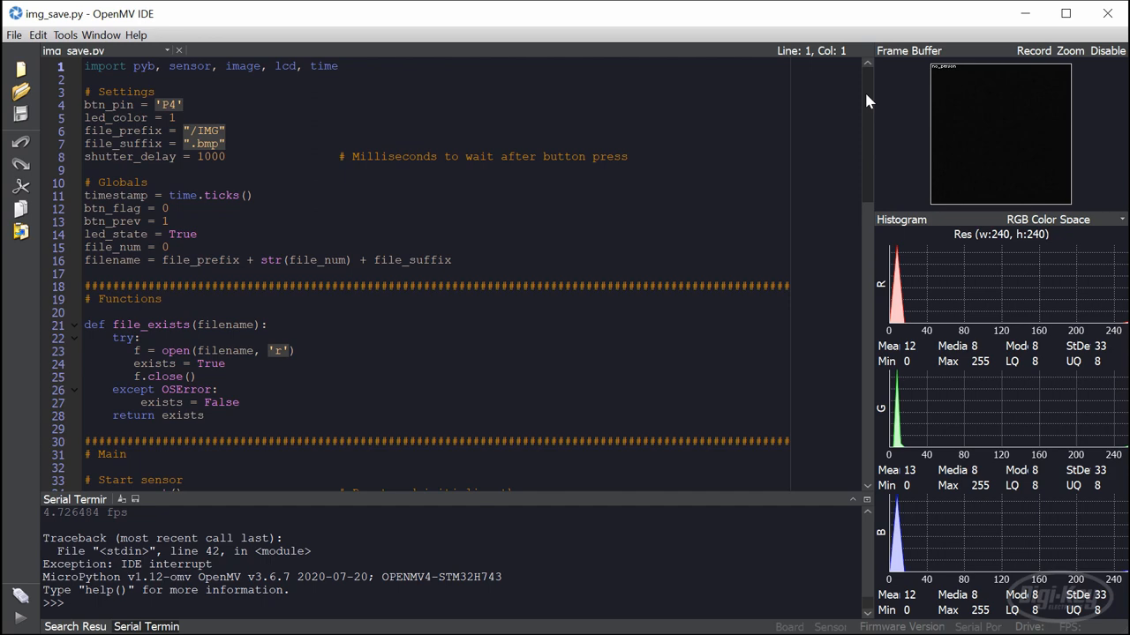
scroll(down, 3)
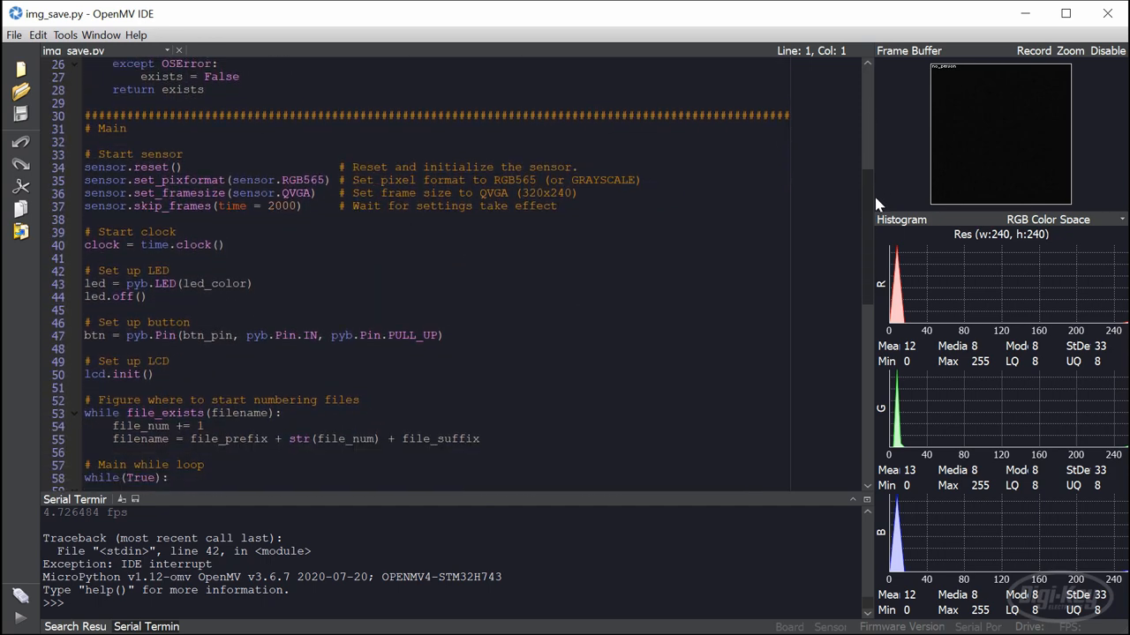
scroll(down, 3)
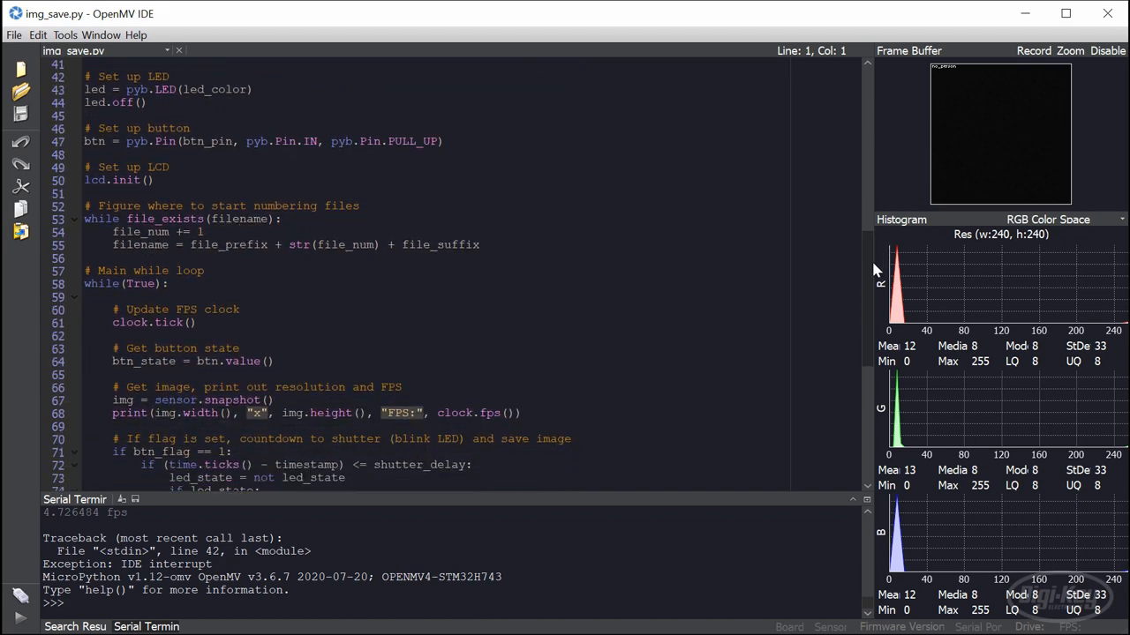
scroll(down, 3)
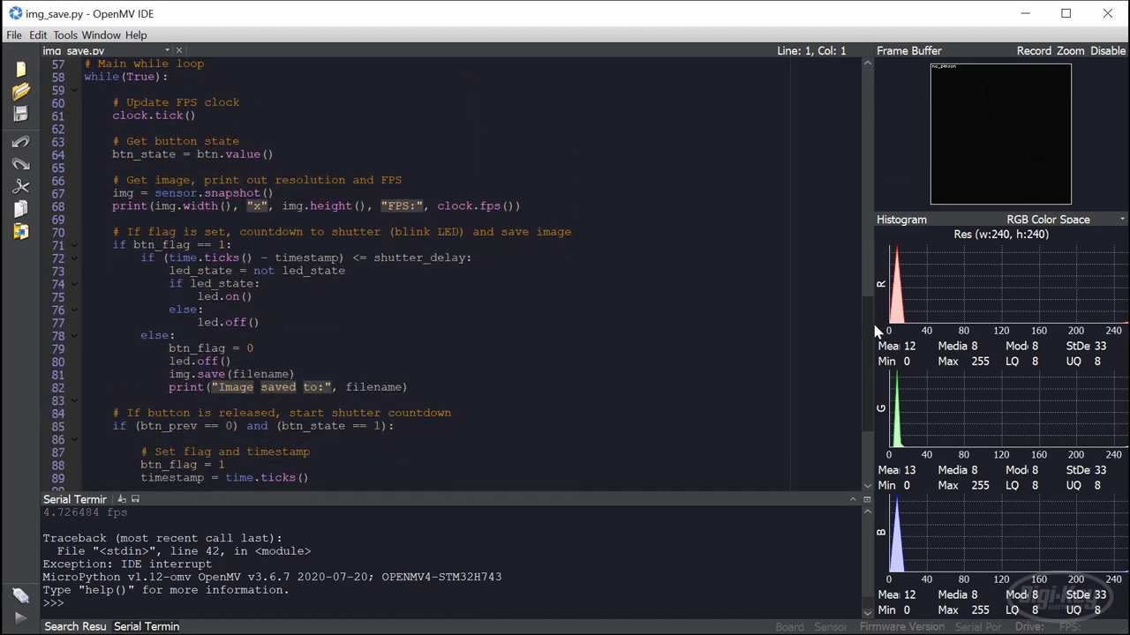
scroll(down, 3)
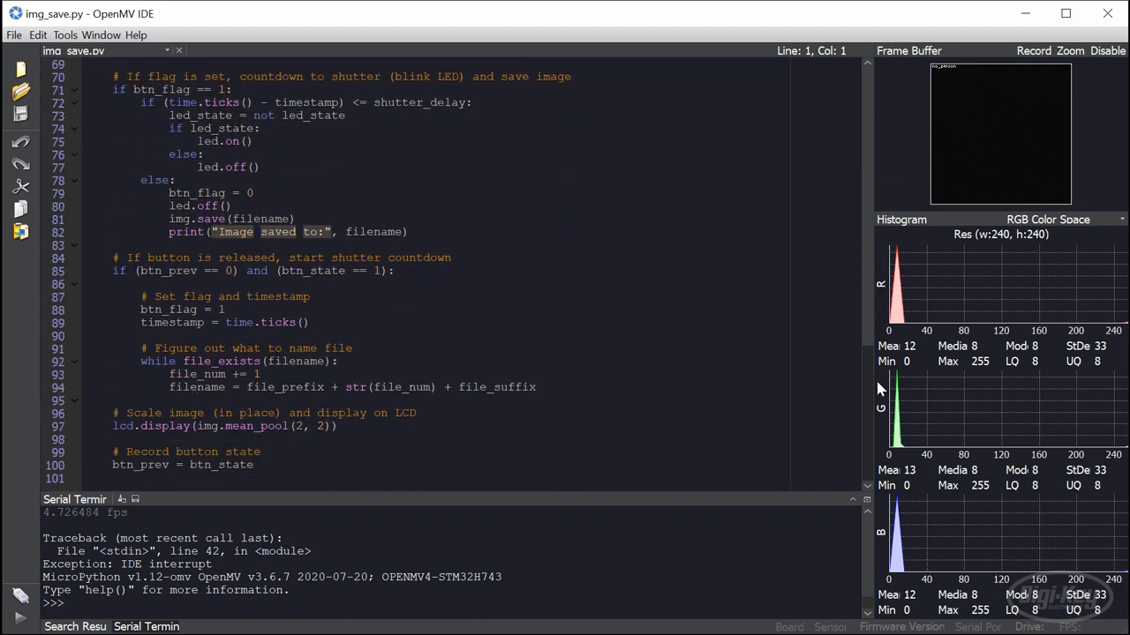